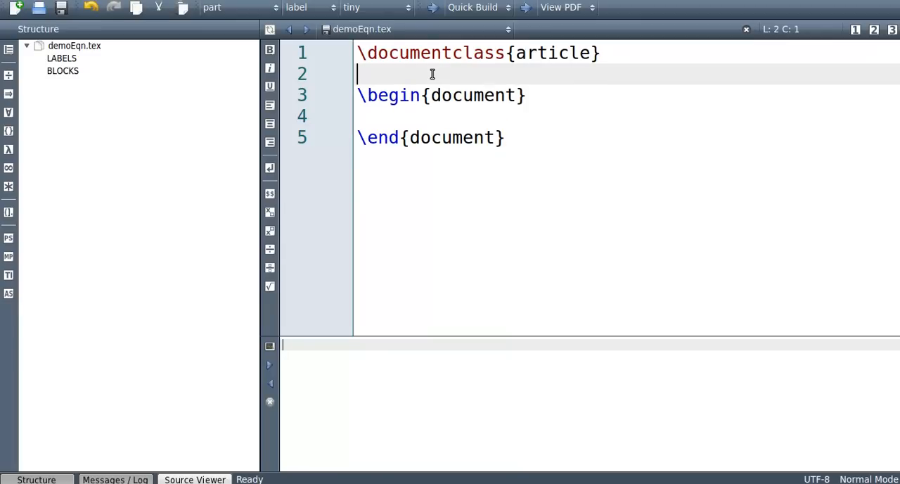
mouse_move(470, 63)
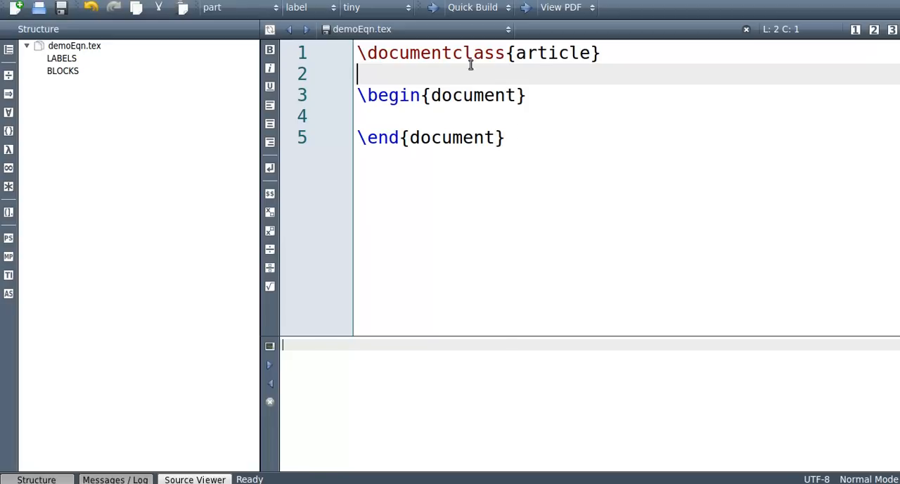
mouse_move(360, 152)
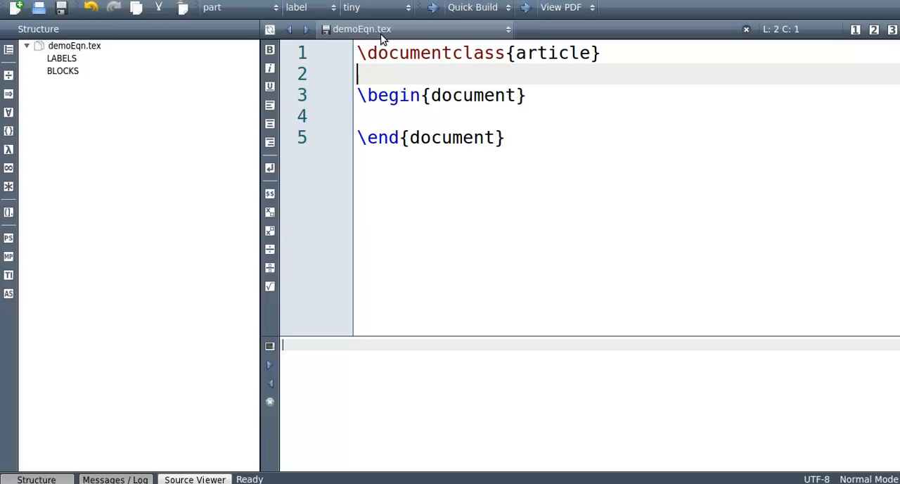
- Add \usepackage{amsmath} on line 2 of the preamble, followed by a blank line
text(\)
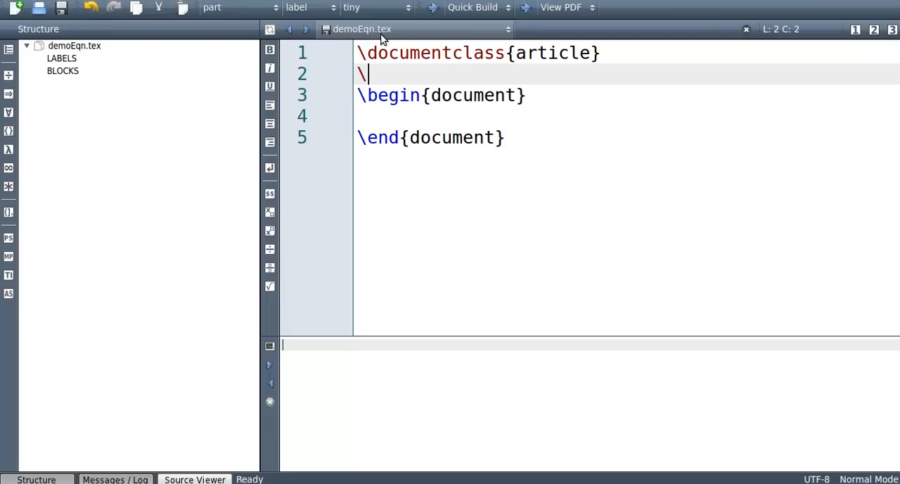
text(usepa)
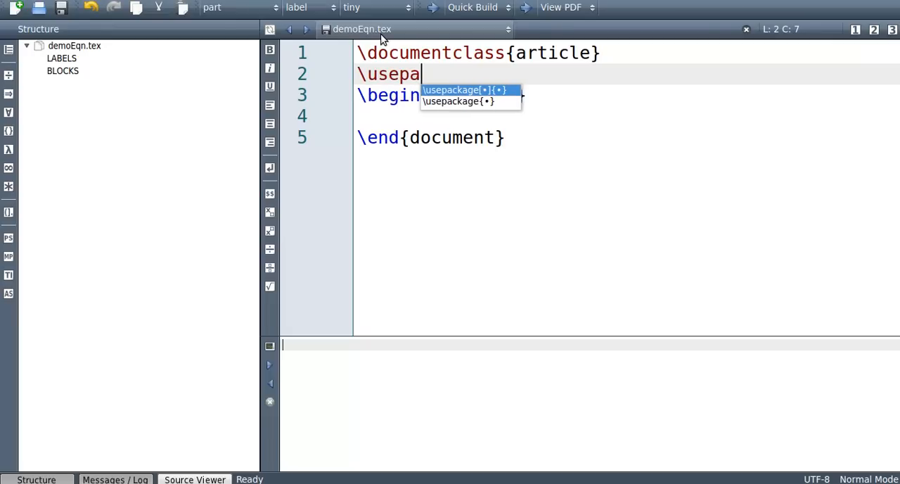
click(457, 100)
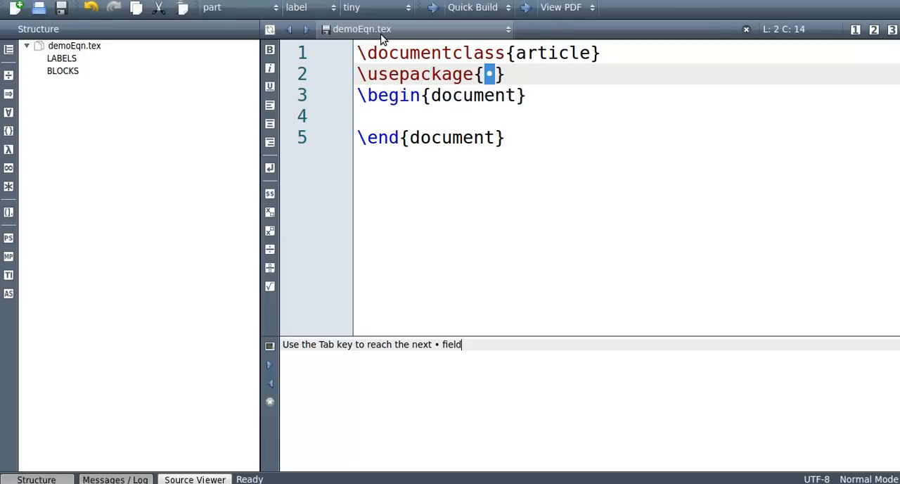
text(amsmath)
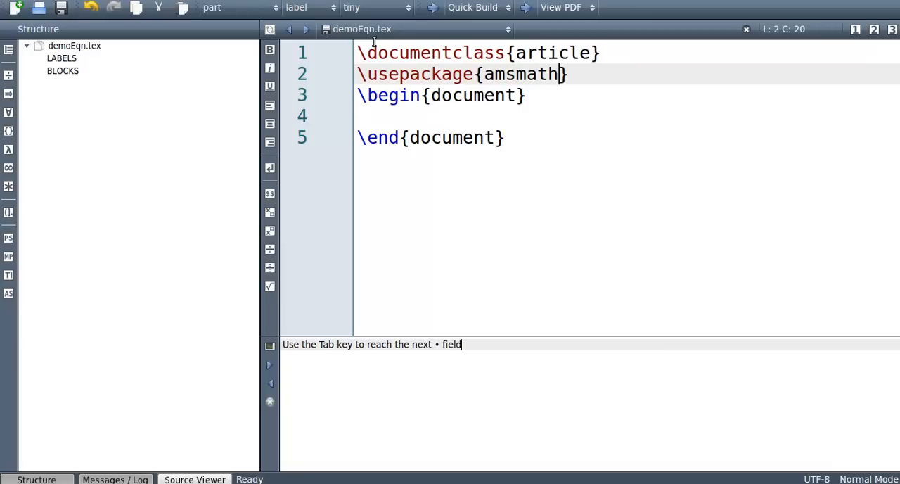
mouse_move(577, 77)
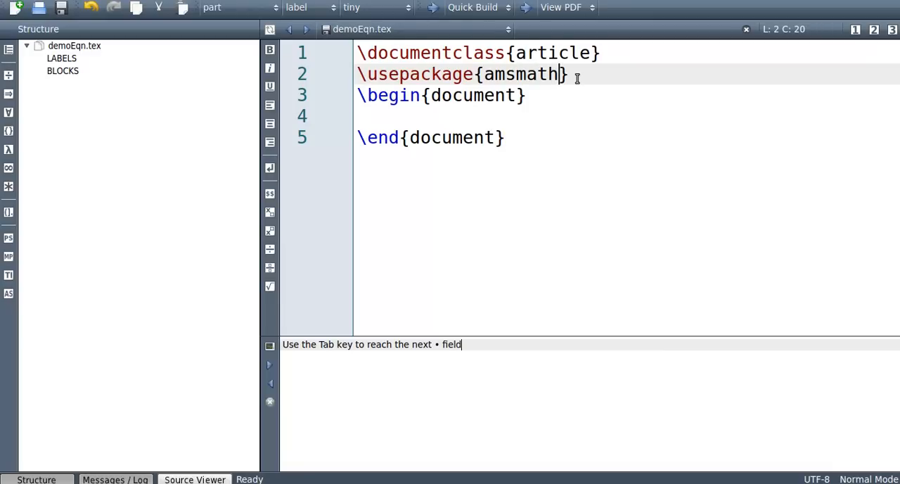
key(Return)
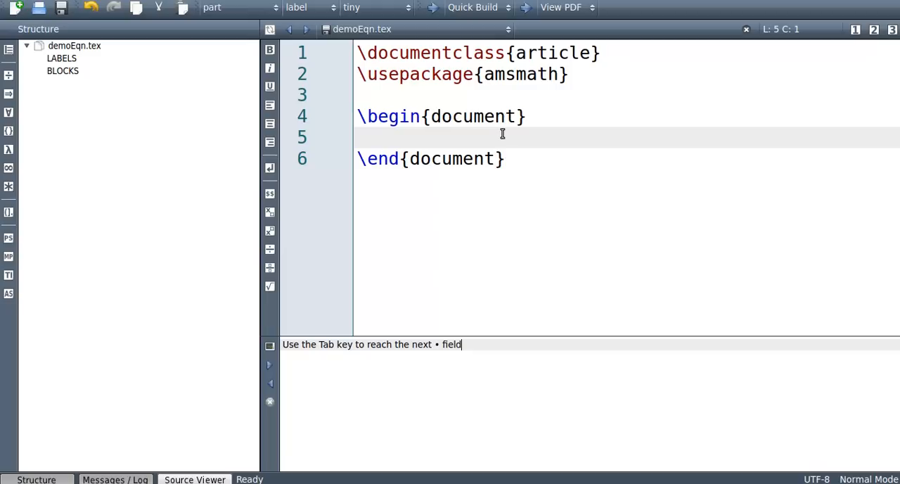
- Insert a \begin{align}...\end{align} block containing the equation y=x+3
text(\)
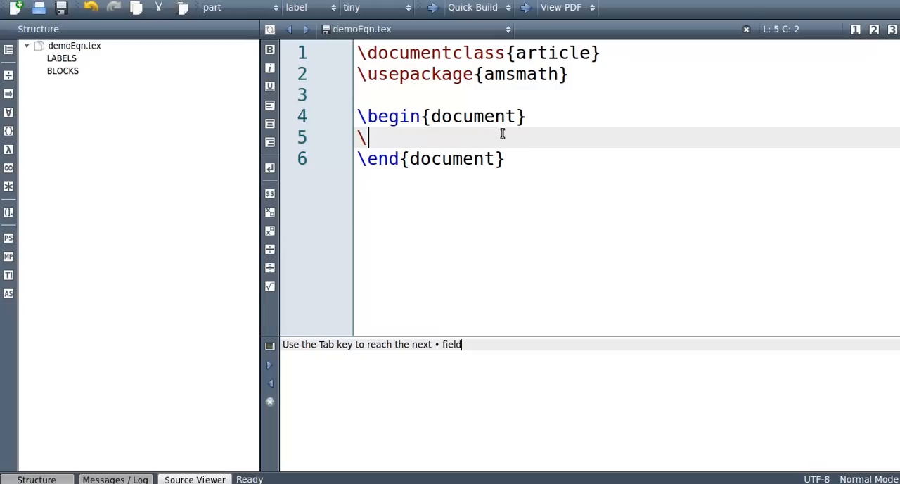
text(begin{align)
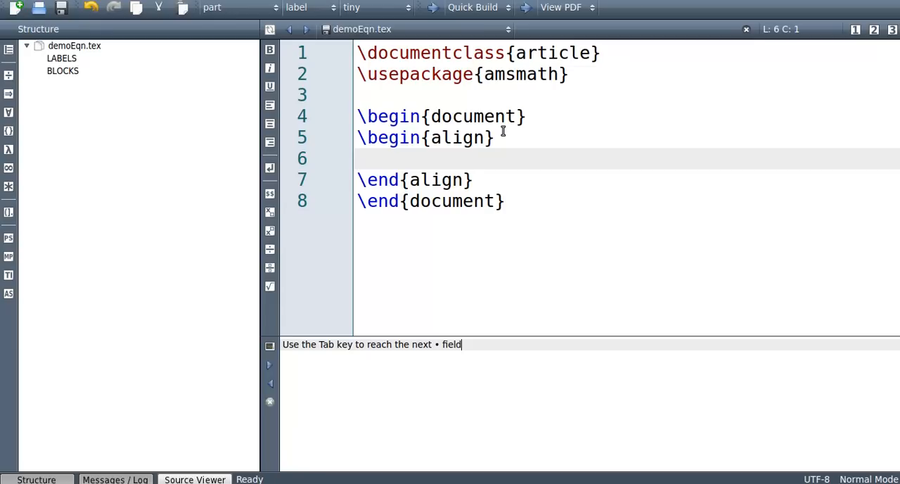
text(y=x)
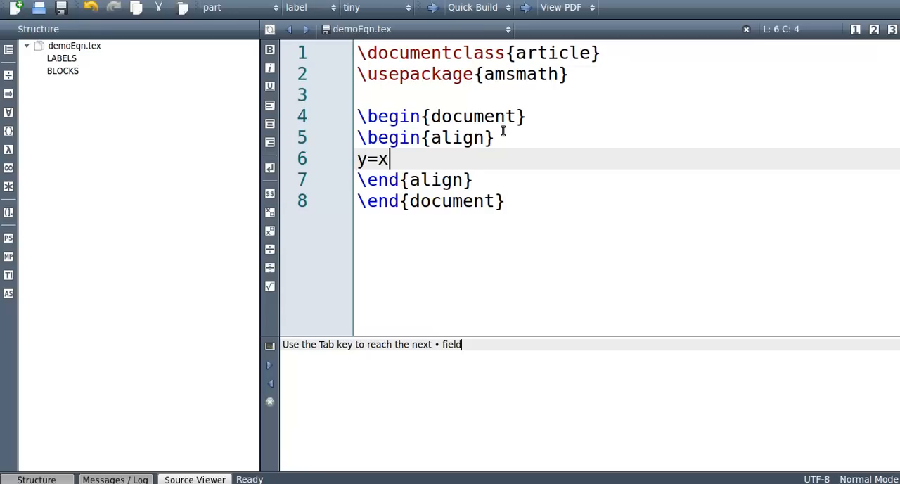
text(+3)
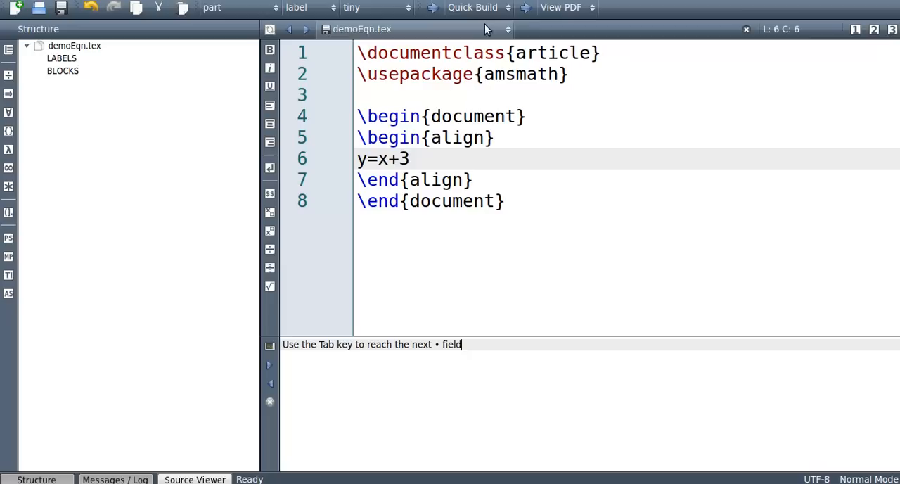
- Quick Build, view the zoomed PDF showing y = x + 3 numbered (1), then close it
click(471, 7)
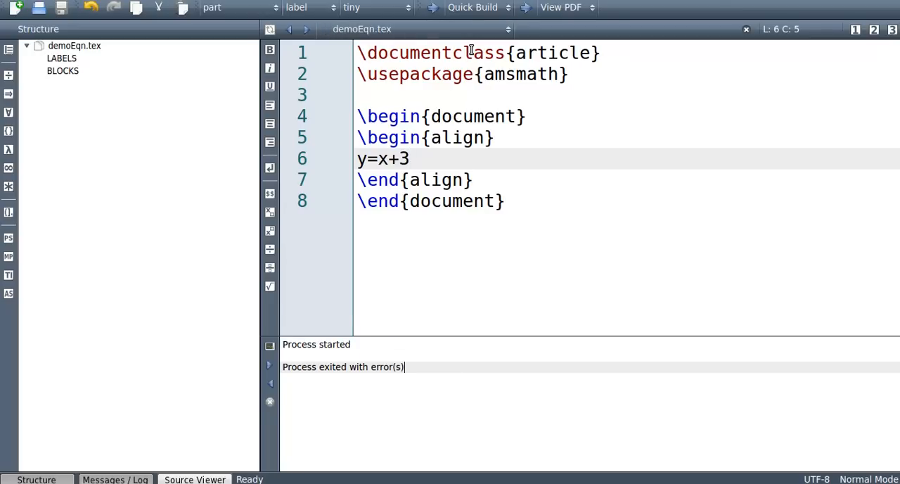
click(560, 7)
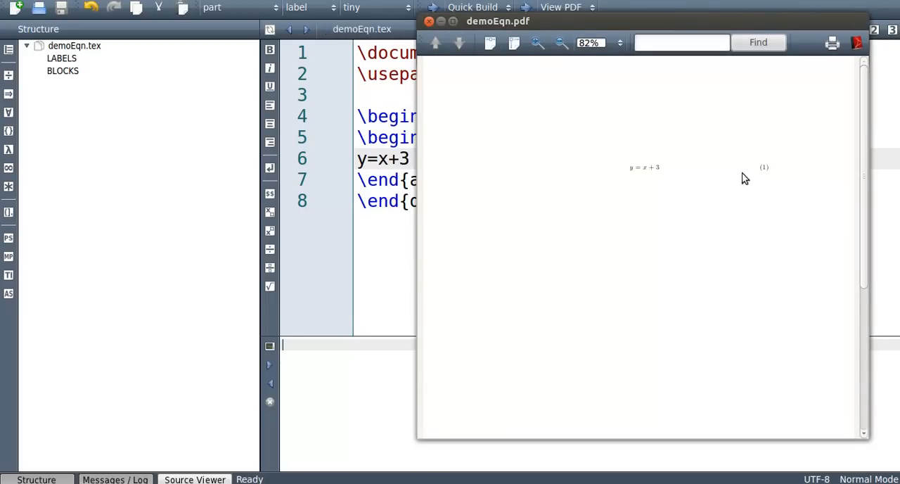
click(537, 43)
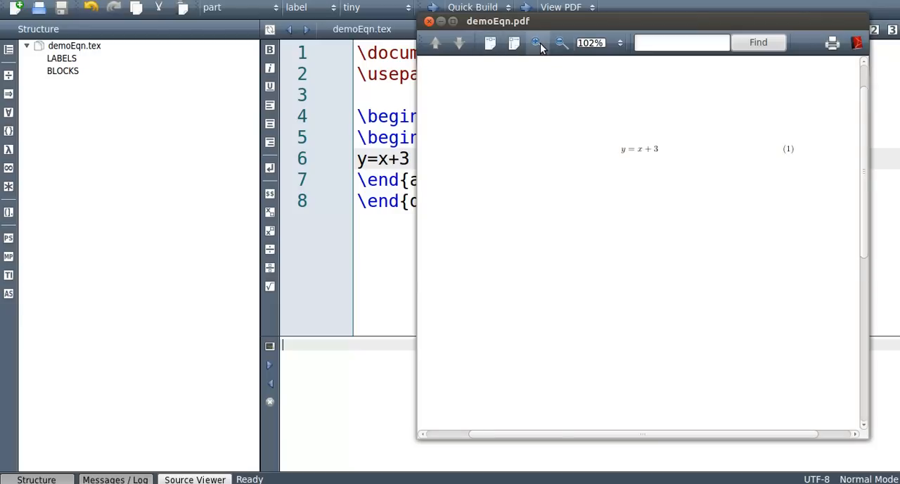
click(536, 43)
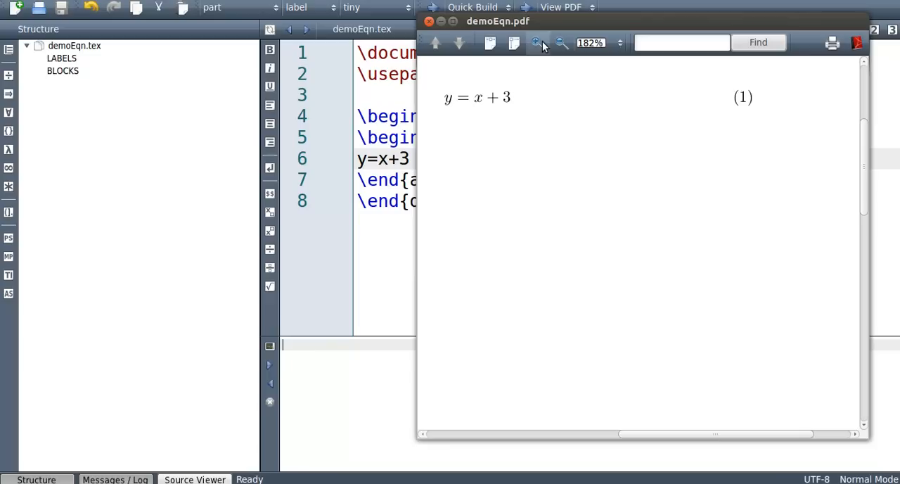
click(536, 42)
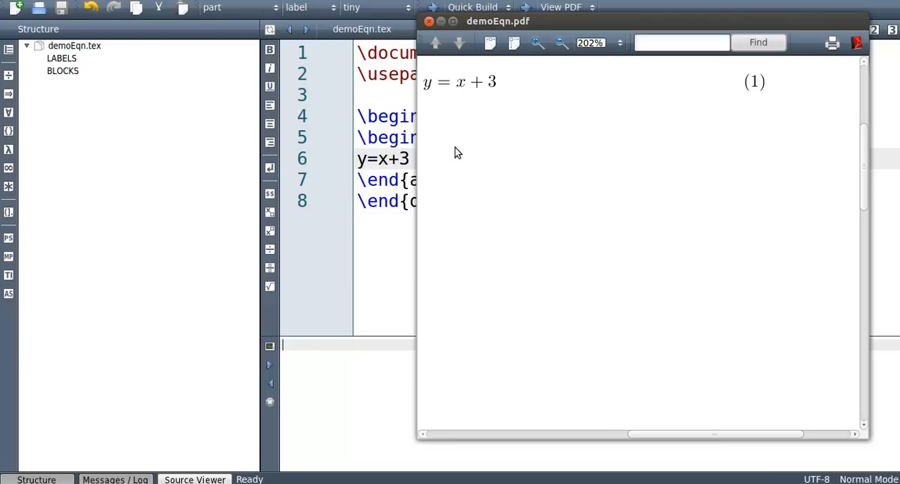
click(429, 21)
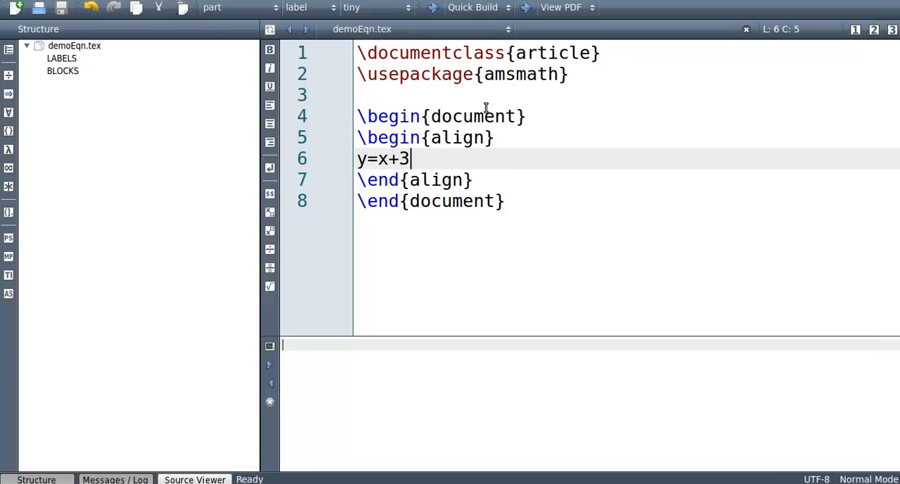
- End the first row with \\ and add y=2x+3+2 as the second align row
text(\\\n)
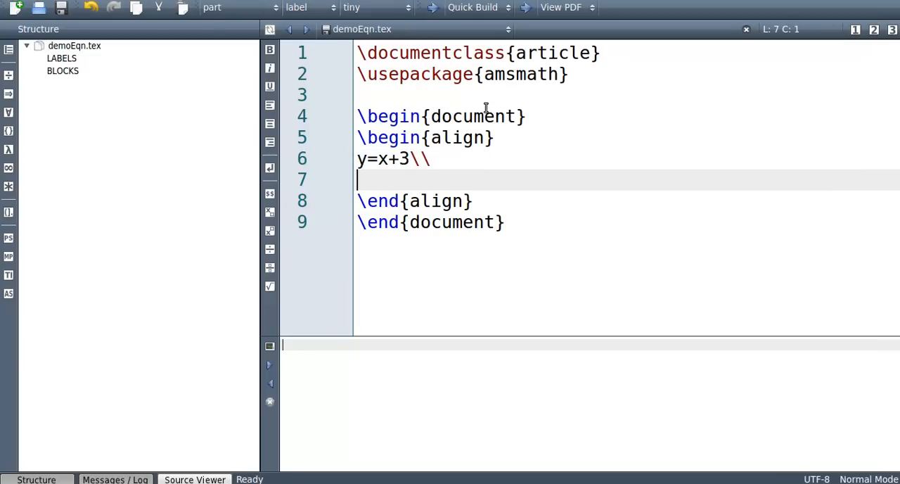
mouse_move(457, 146)
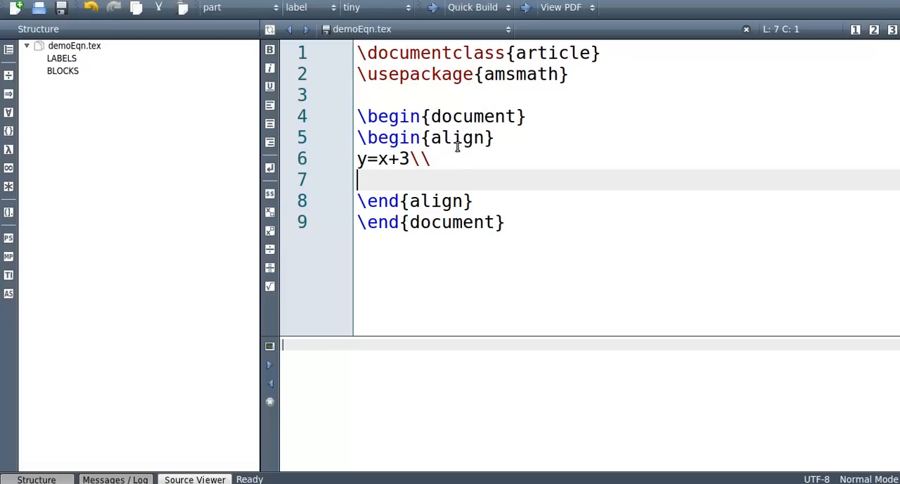
click(434, 158)
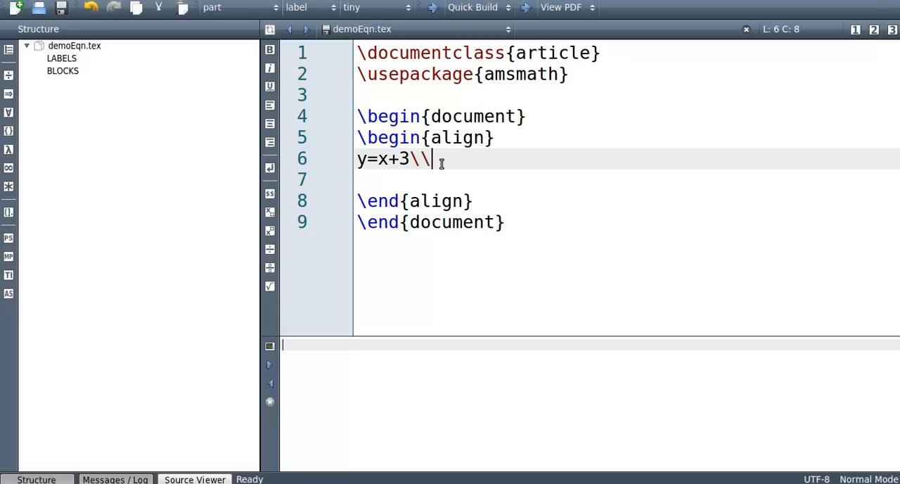
key(Return)
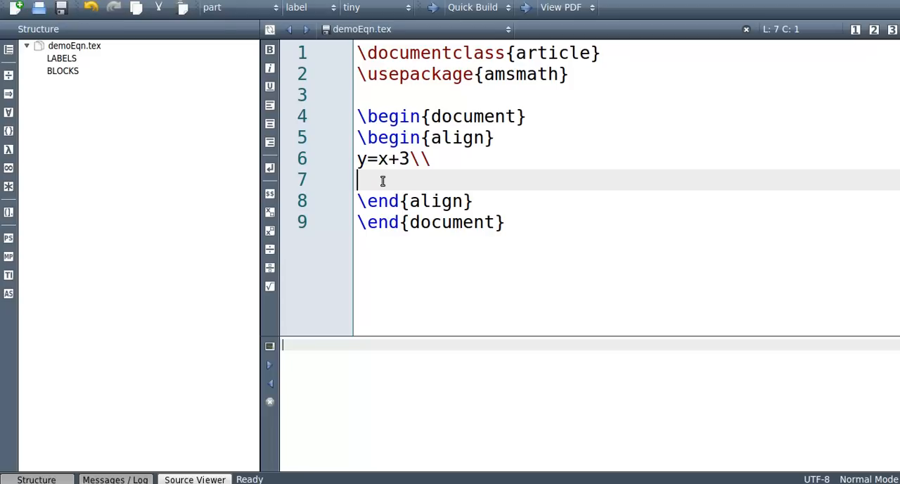
text(y=)
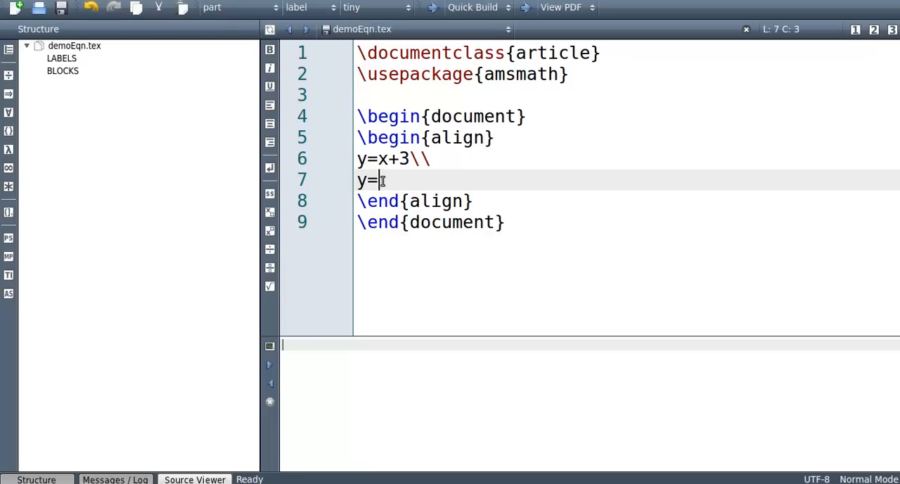
text(x+)
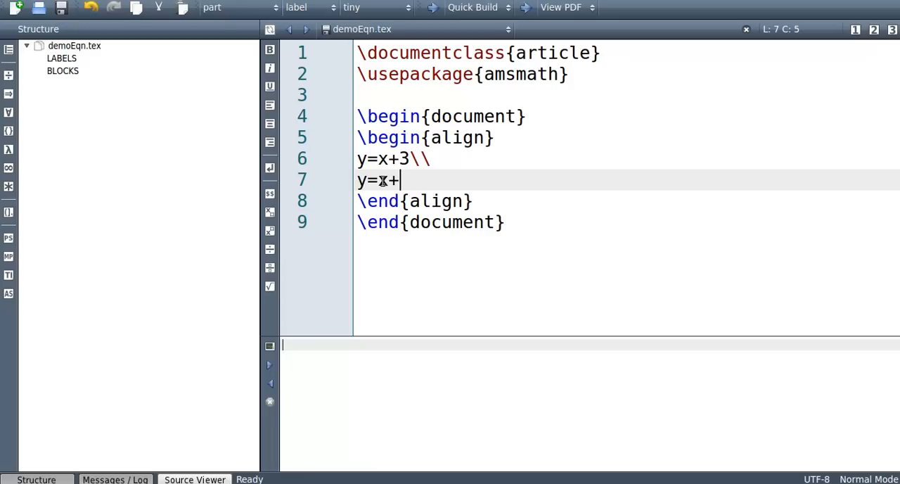
text(3+2)
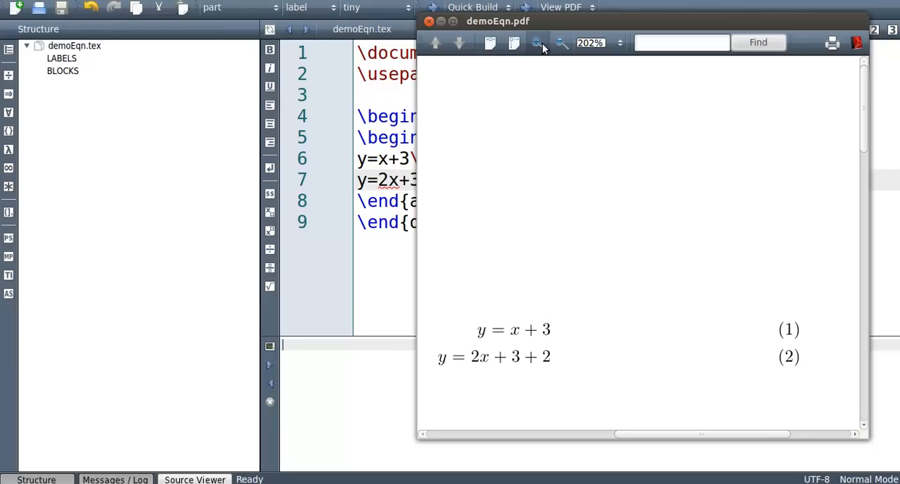
- Zoom into the equations in demoEqn.pdf, scroll up, and close the preview
click(537, 43)
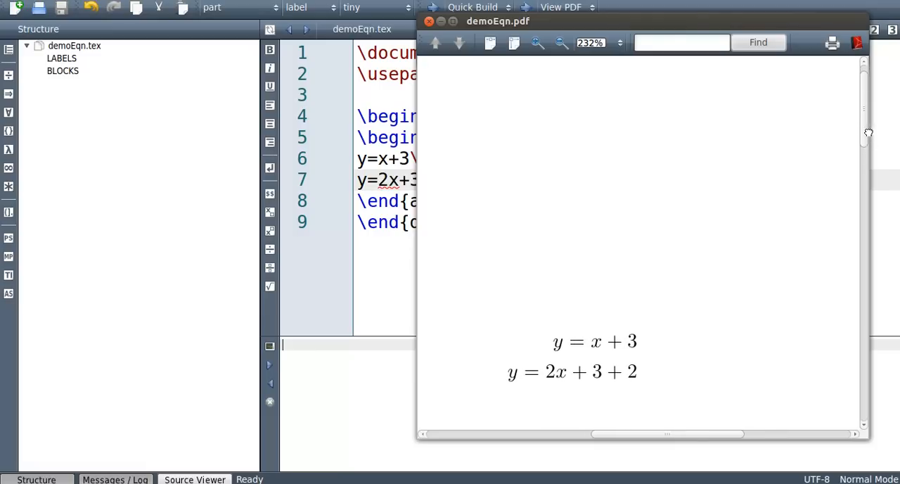
scroll(up, 3)
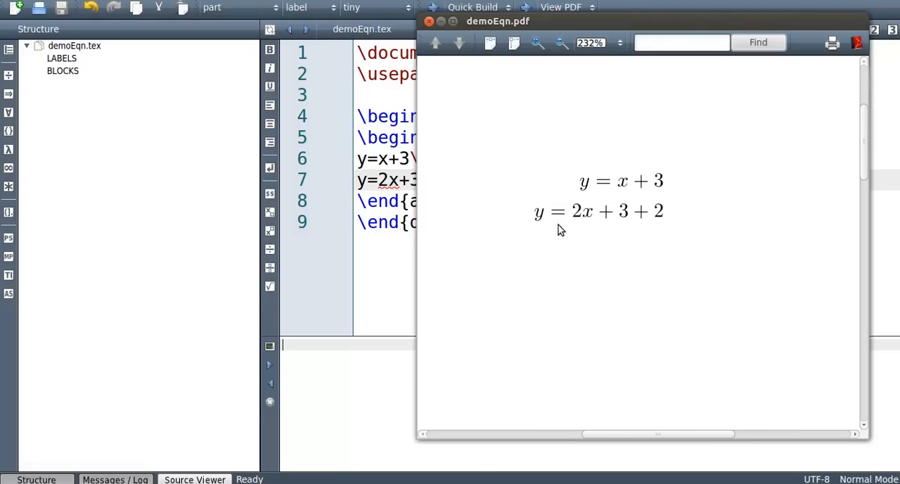
click(537, 43)
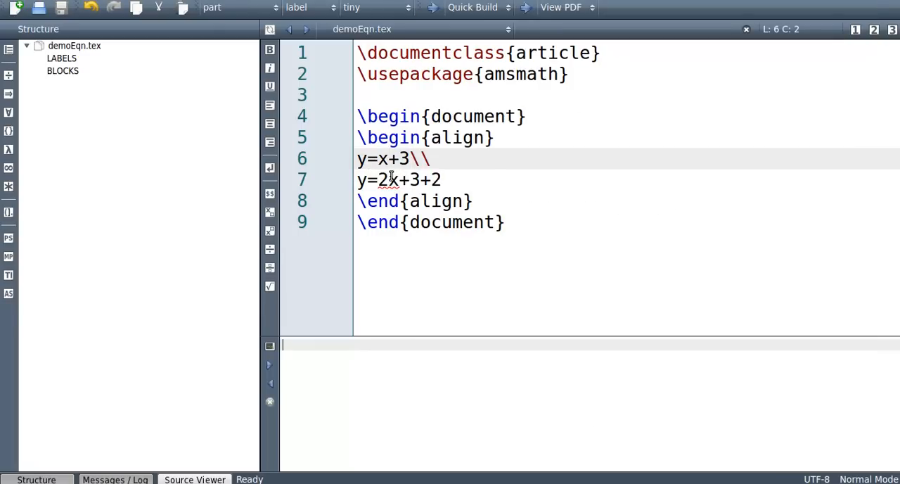
- Put & before both equals signs, recompile with Quick Build, and open the PDF
text(&)
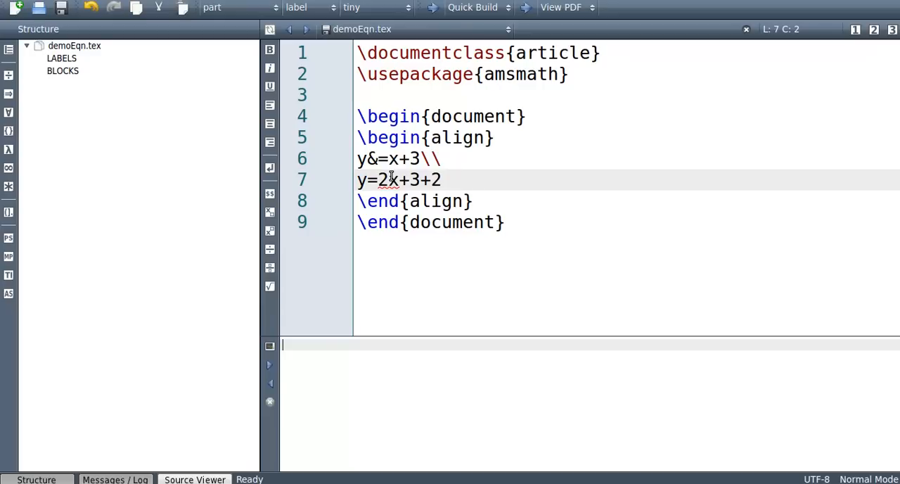
text(&)
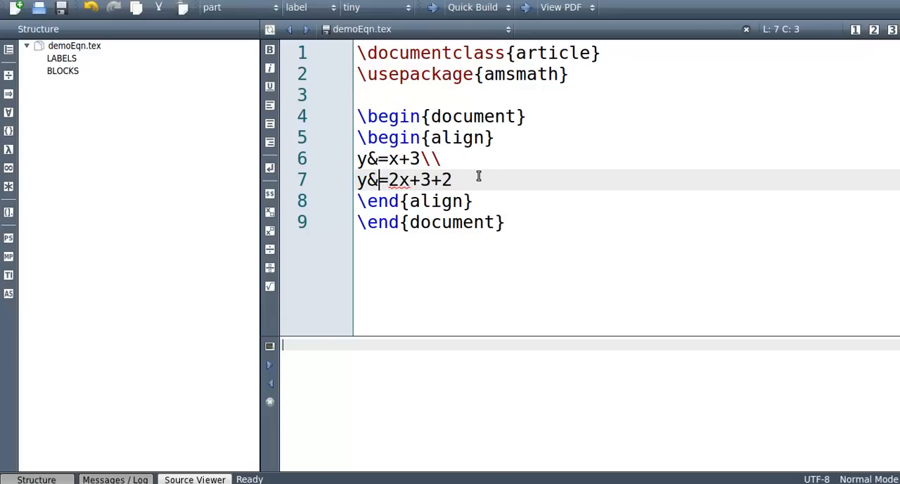
click(472, 7)
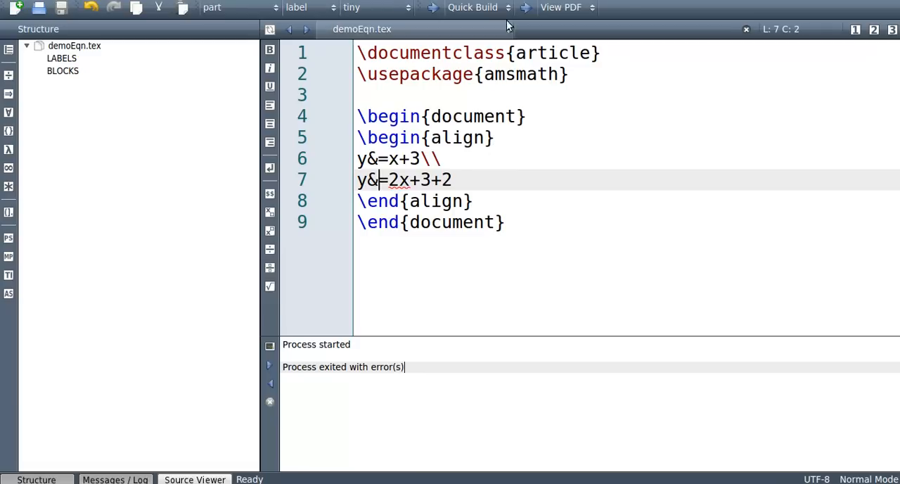
click(560, 7)
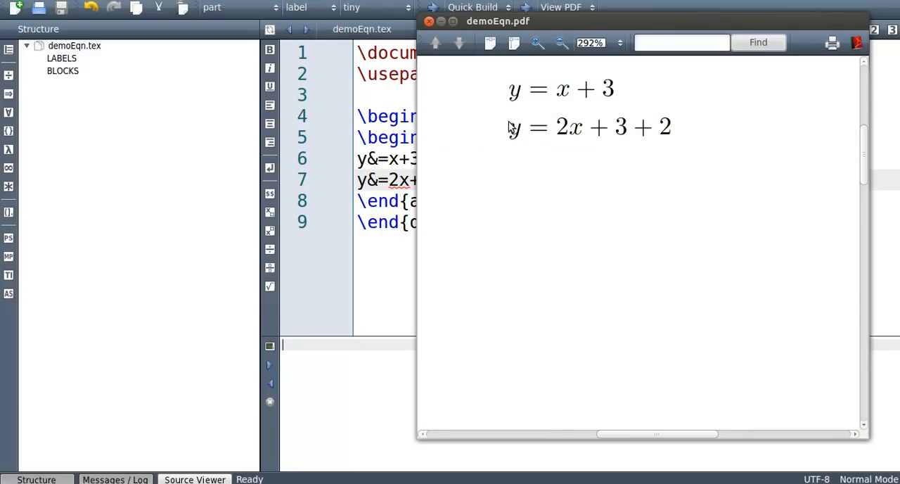
click(537, 43)
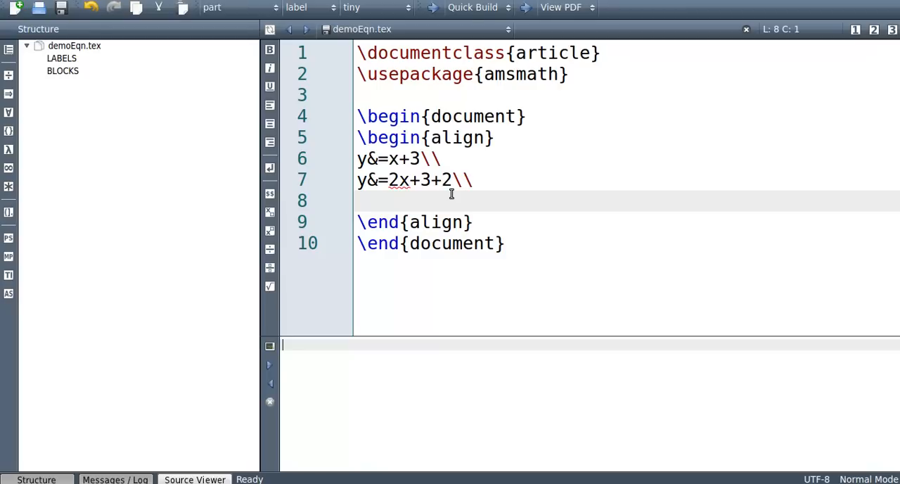
mouse_move(458, 157)
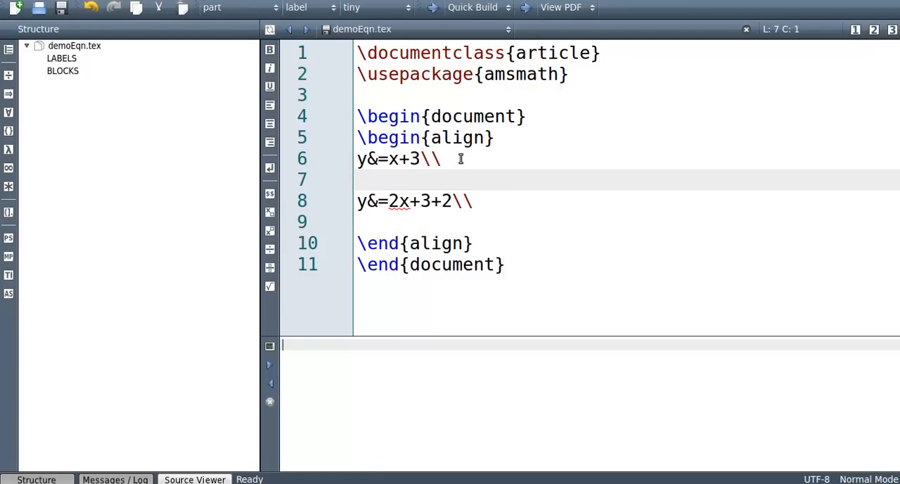
- Add \nonumber after the first row and a continuation row &=2x+5, then recompile
text(\nonumber)
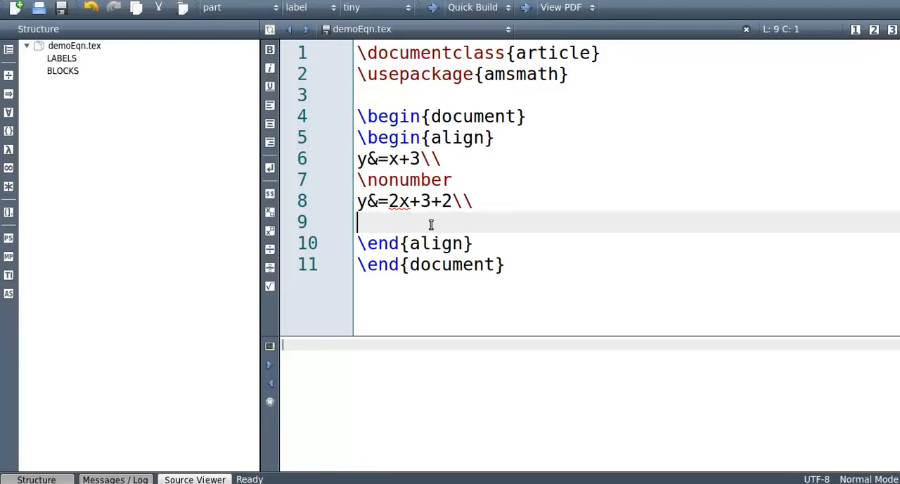
text(&)
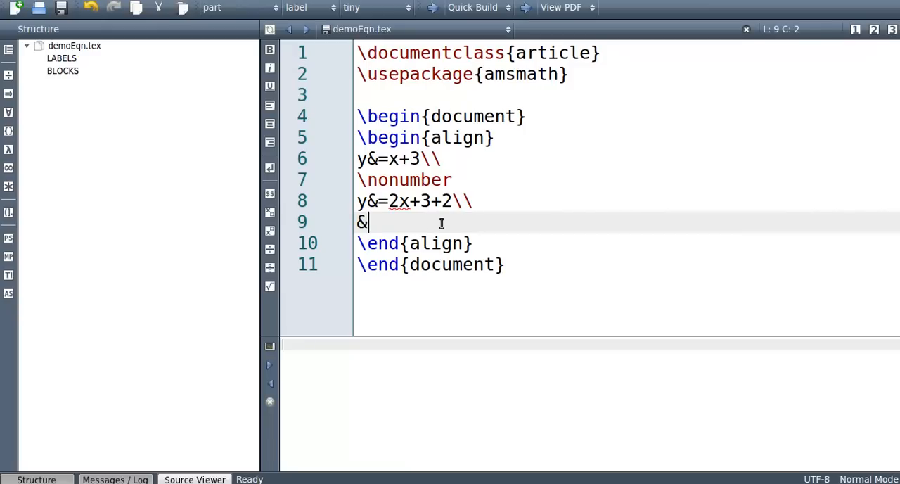
text(=2)
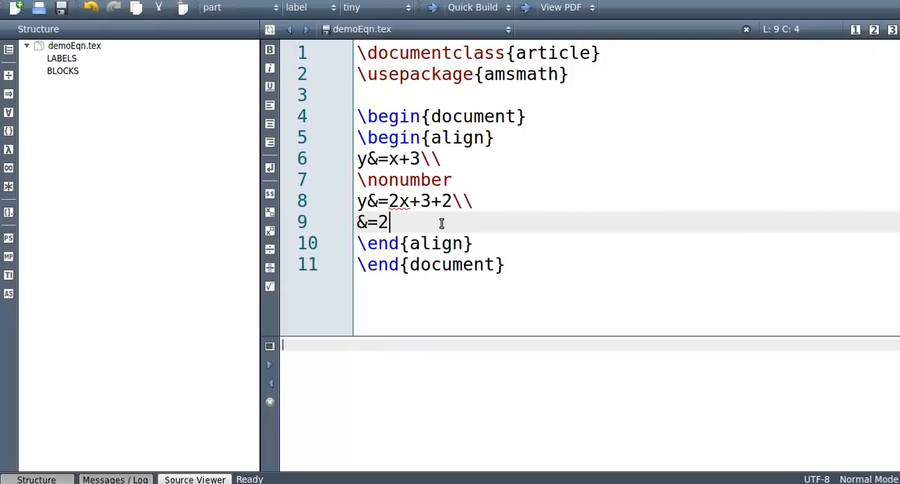
text(x+5)
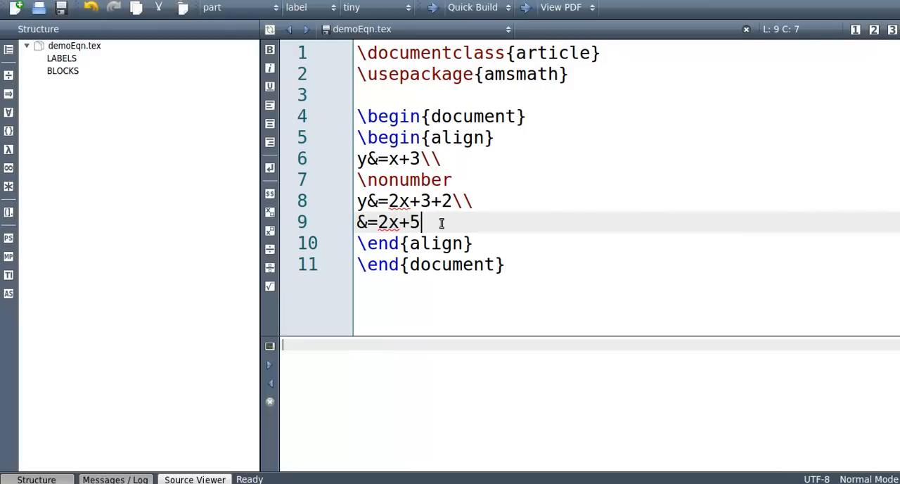
click(472, 8)
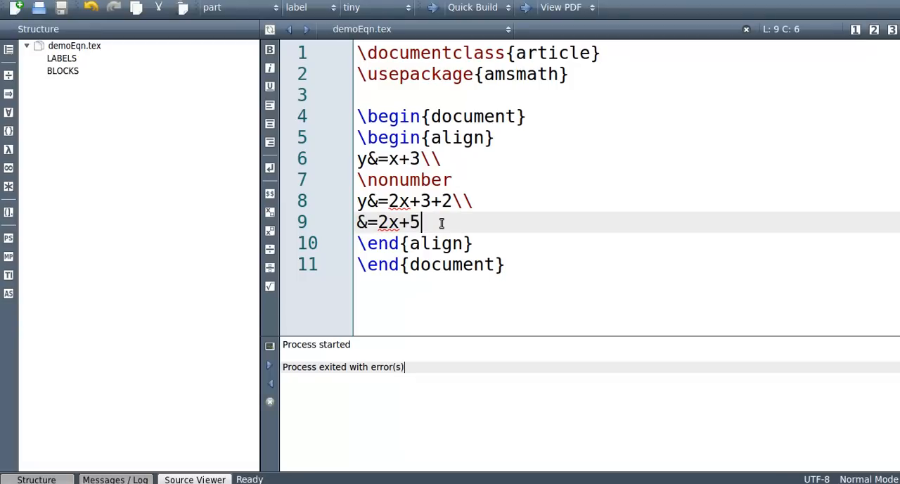
click(560, 8)
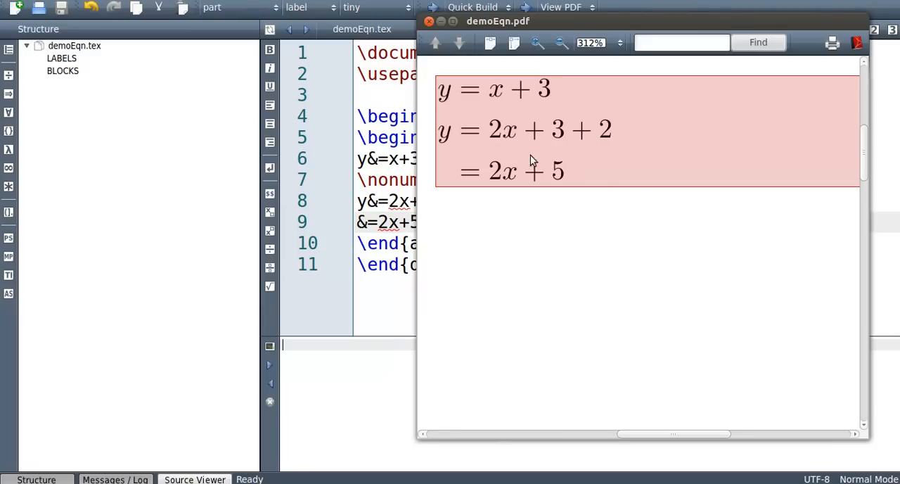
scroll(right, 3)
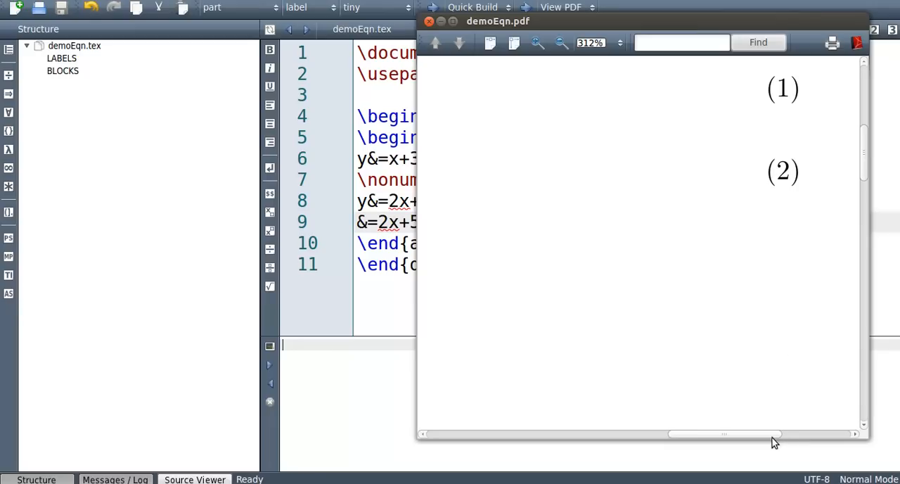
mouse_move(774, 138)
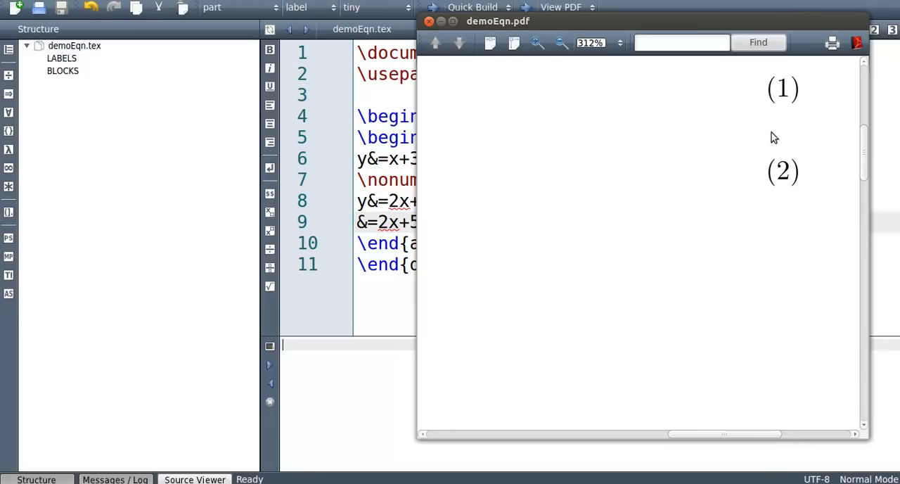
mouse_move(350, 214)
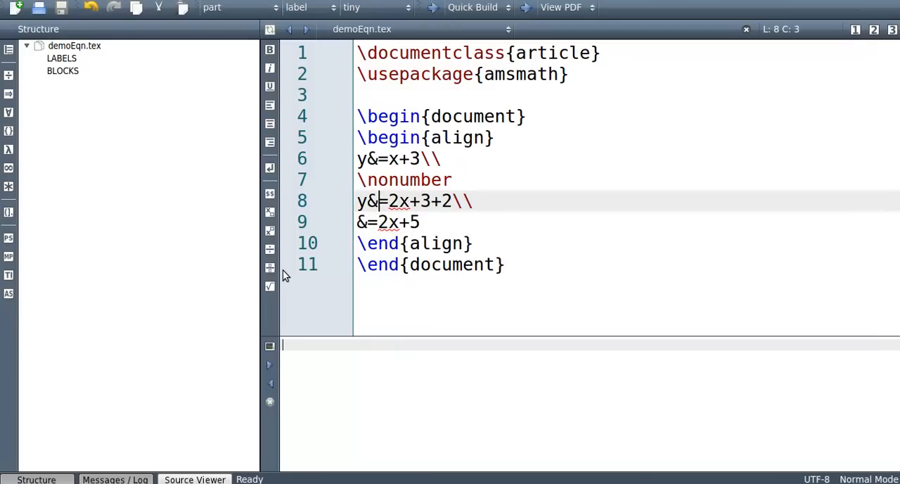
mouse_move(580, 115)
text(\)
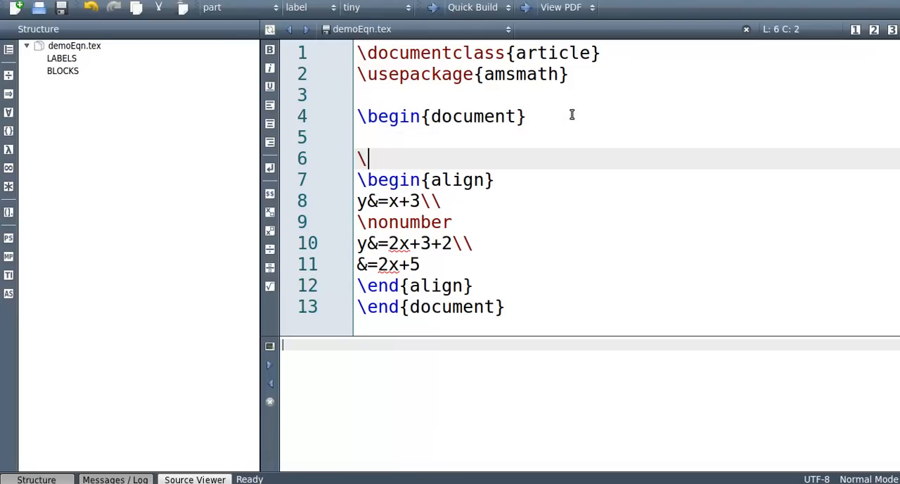
- Add a section heading titled 'intro' using the \section autocomplete
text(secti)
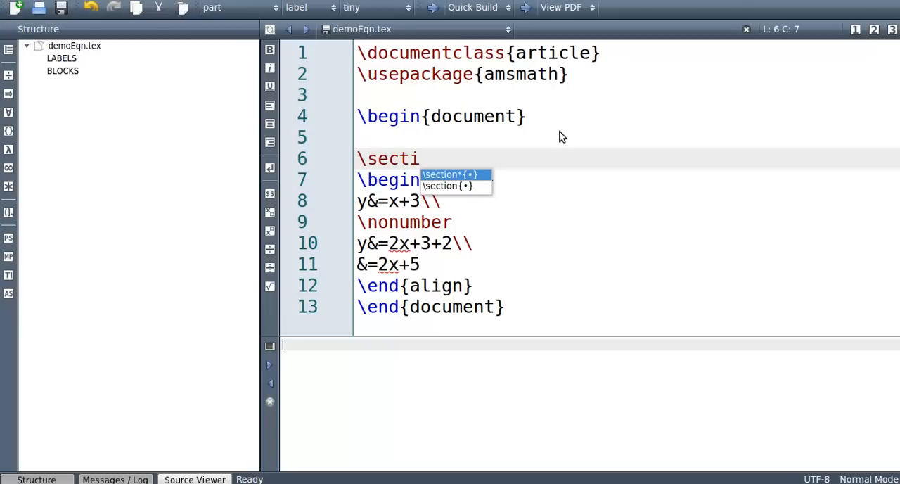
click(448, 174)
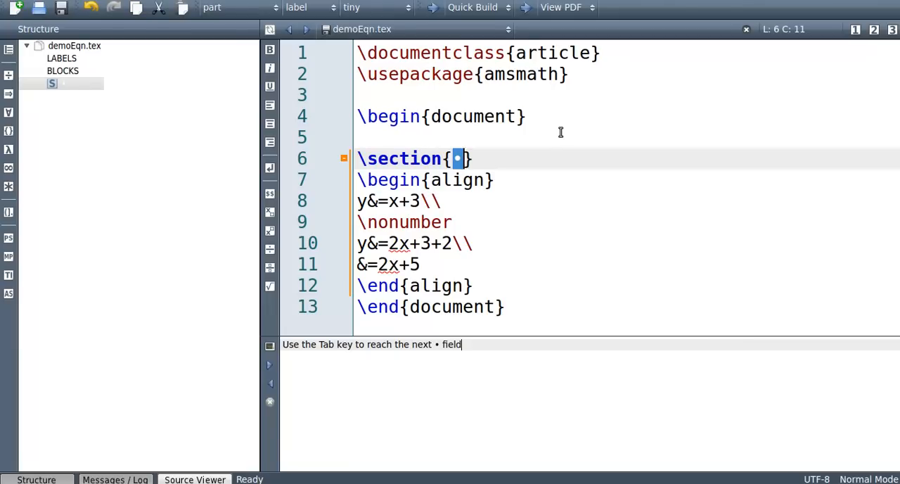
text(intro)
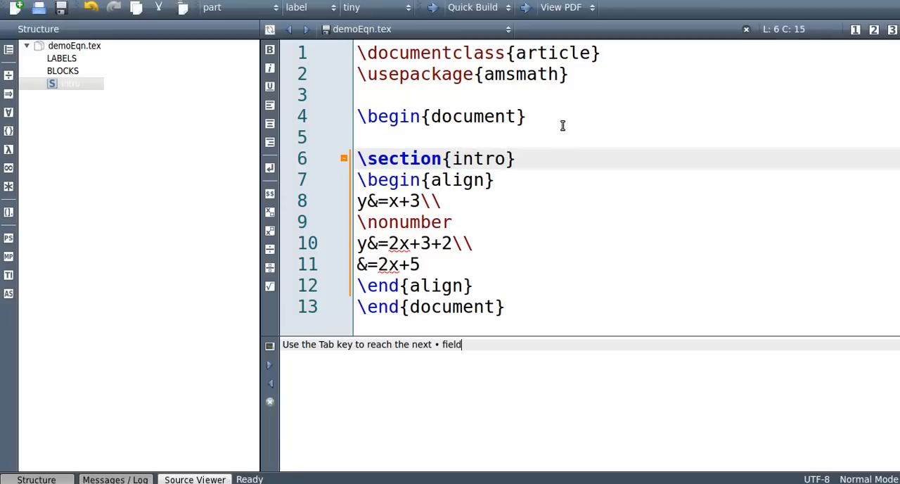
- Add \section{previous work} after \end{align} and compile
click(490, 286)
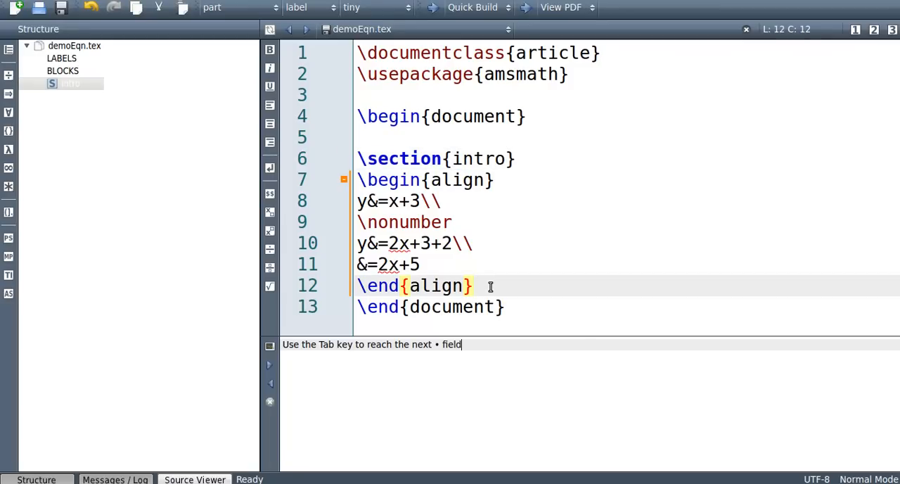
key(Return)
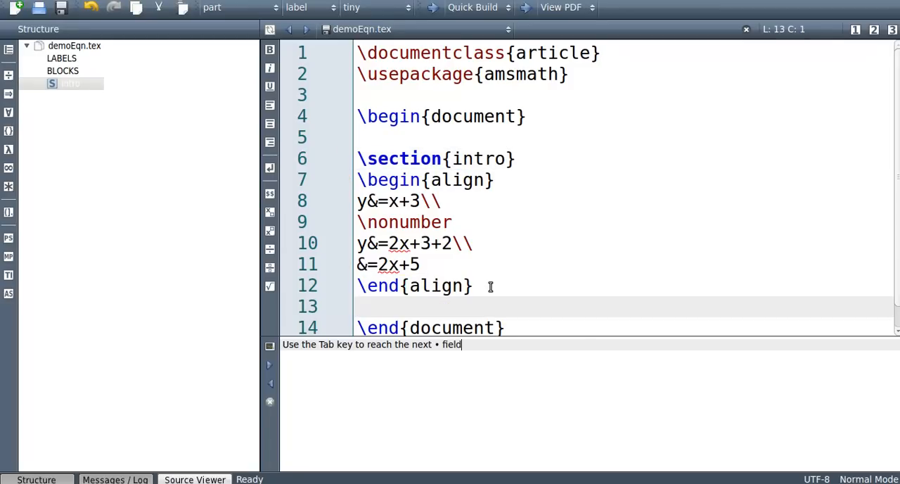
text(\sec)
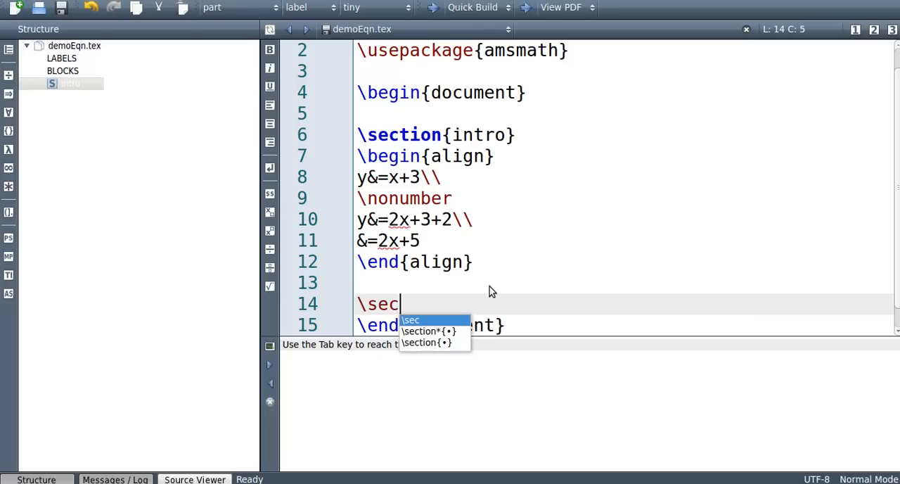
click(425, 343)
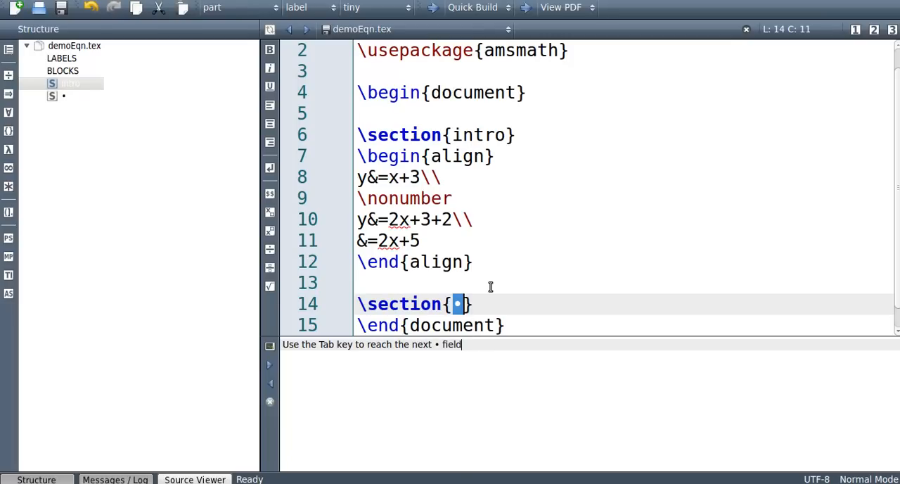
text(previous wo)
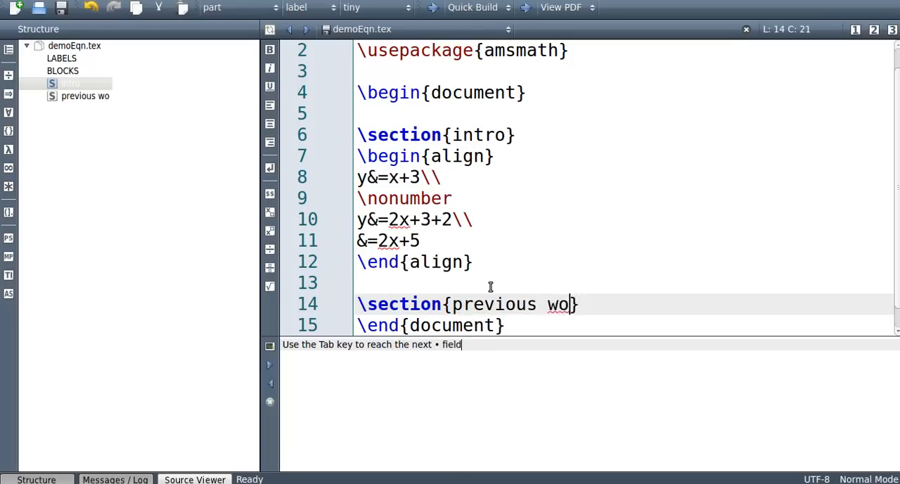
text(rk)
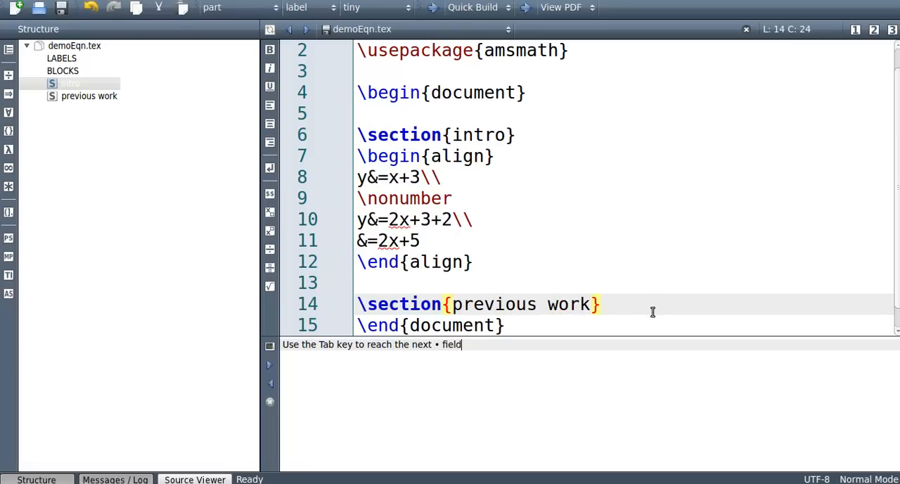
mouse_move(633, 302)
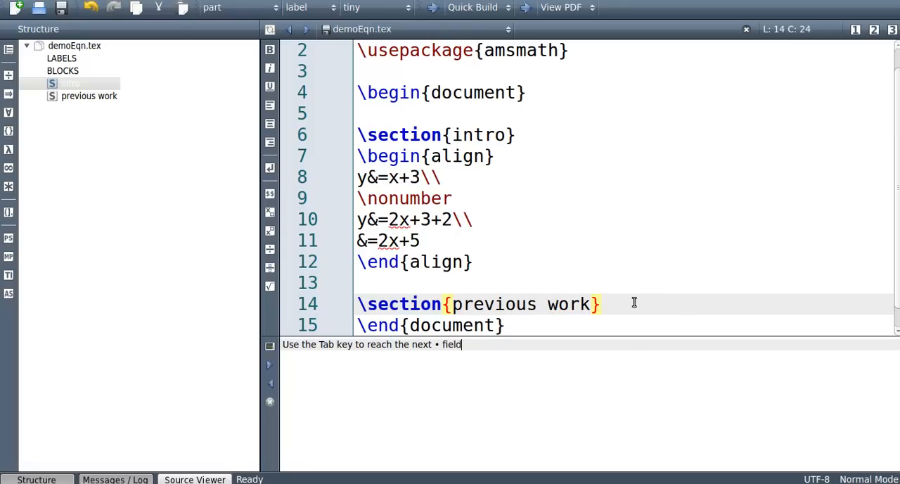
click(472, 8)
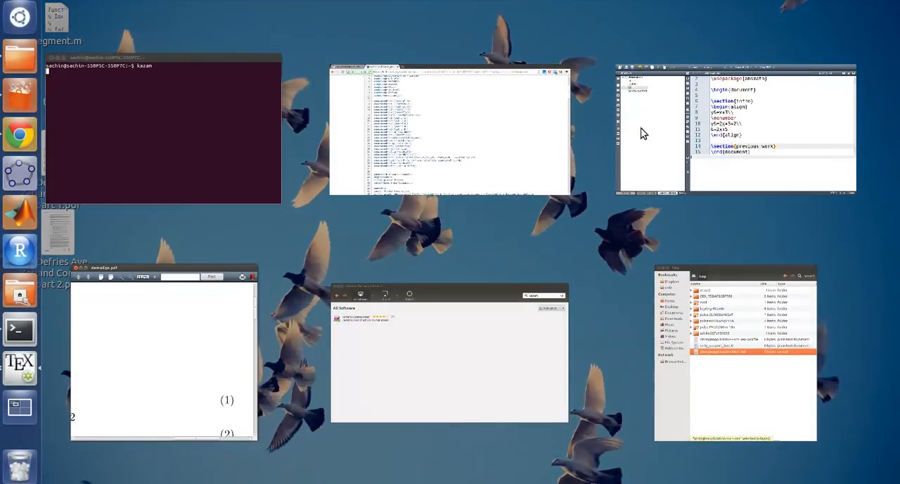
- Bring the Texmaker editor window back from the window overview
click(448, 130)
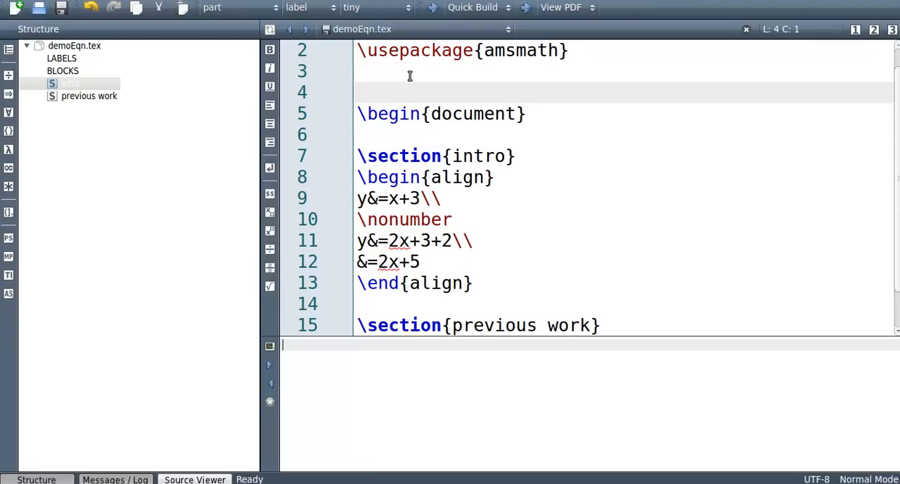
- Type \numberwithin{equation}{section} in the preamble just before \begin{document}
text(\numberwithin{equation}{section})
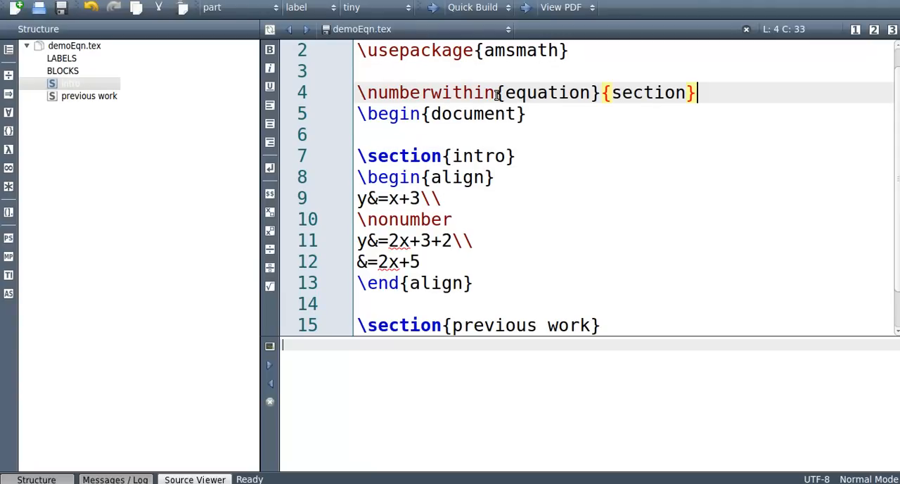
mouse_move(602, 93)
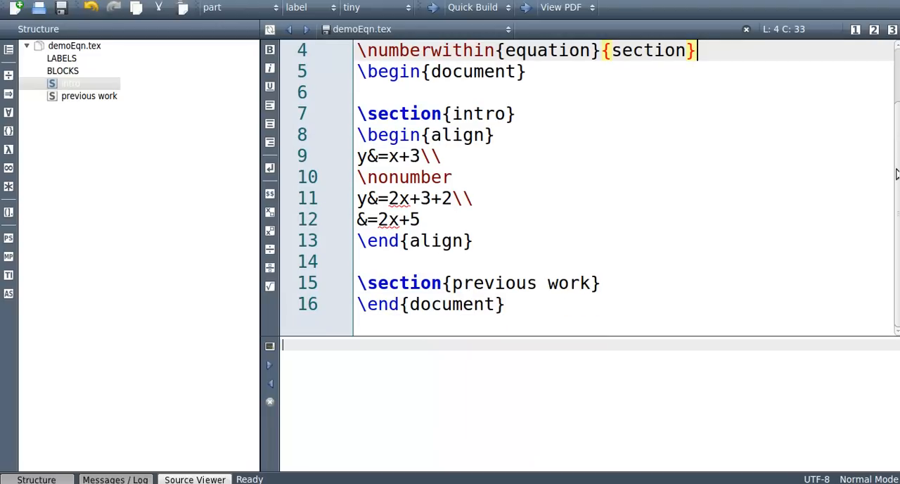
click(602, 282)
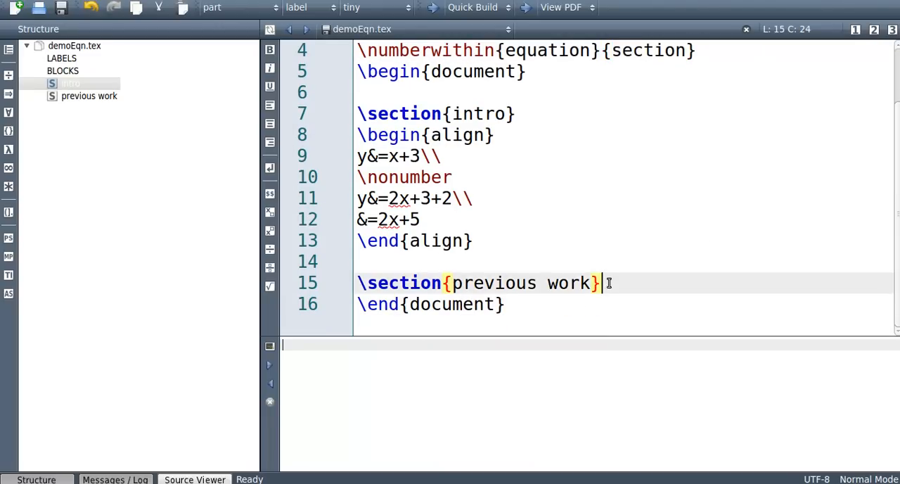
- Add an align block with y=300 under 'previous work' and Quick Build the PDF
key(Return)
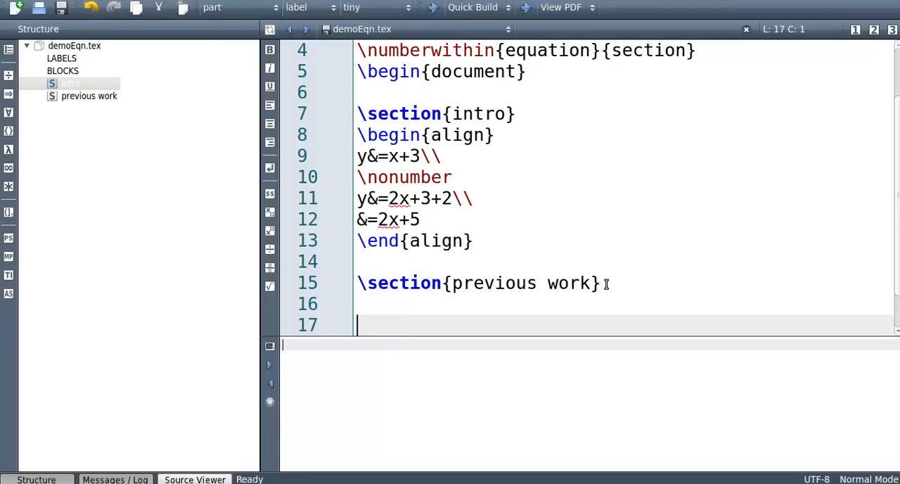
text(\begin{a})
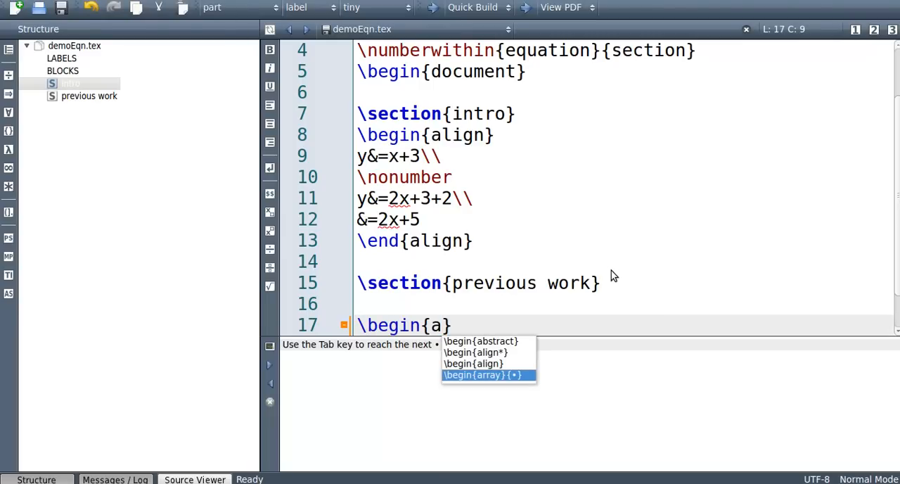
text(lign)
text(y=)
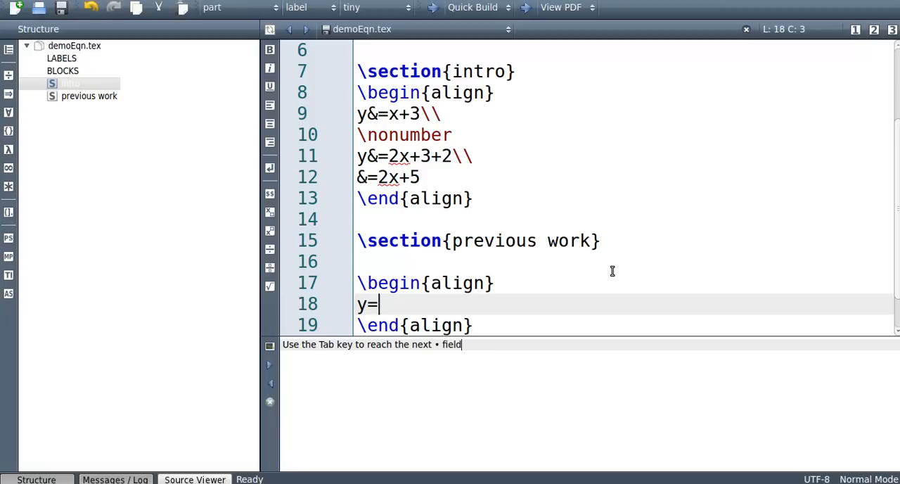
text(300)
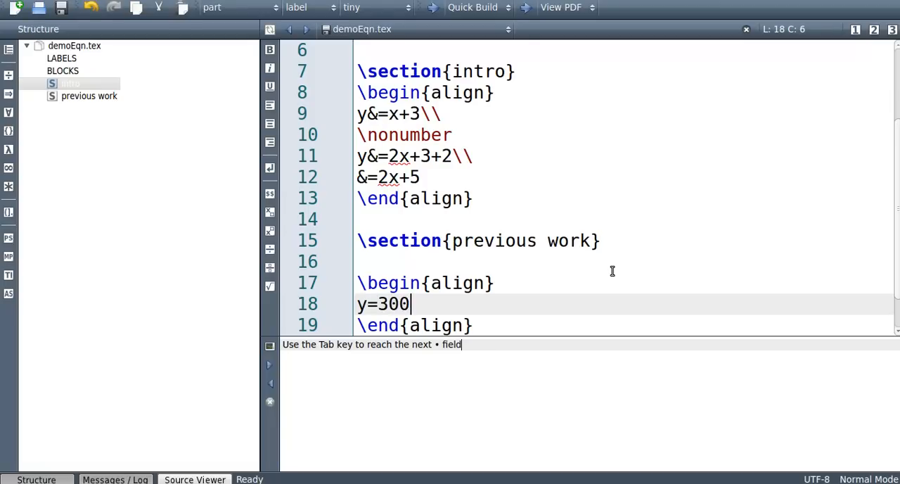
click(472, 8)
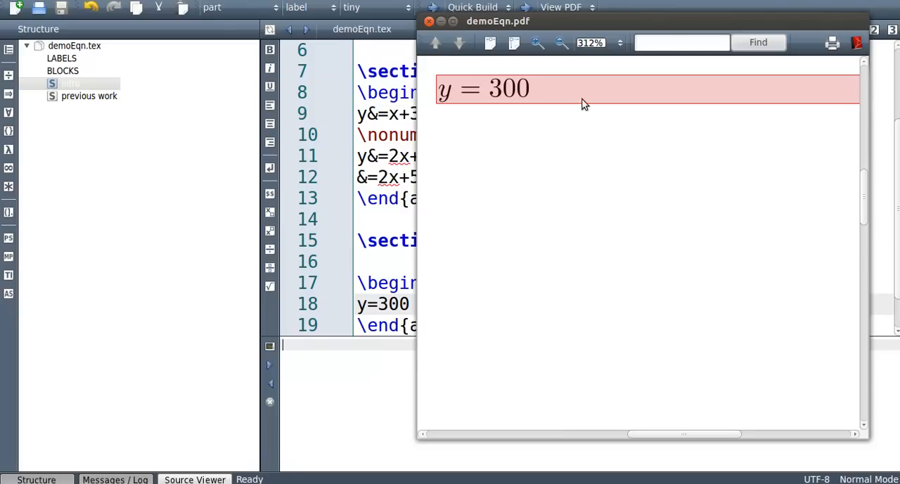
- Maximize the PDF to check numbering 1.1, 1.2, 2.1, then click the unnumbered y=2x+3+2 row
click(561, 42)
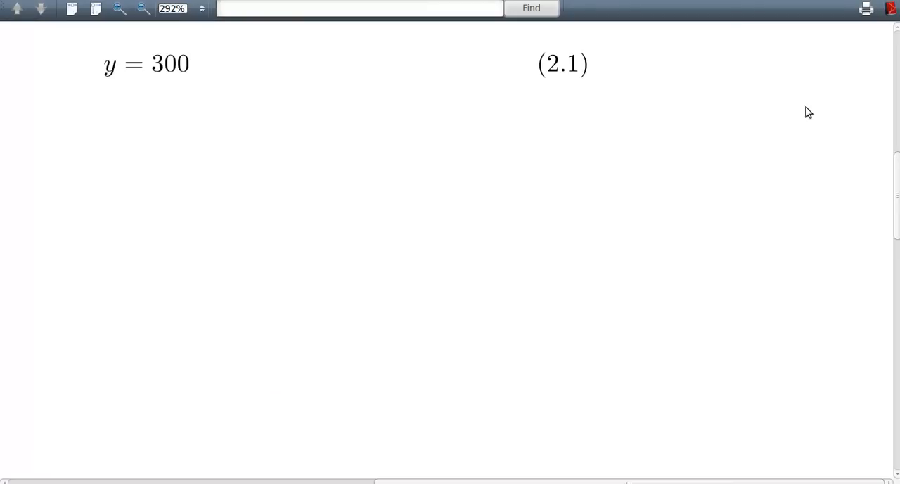
scroll(up, 3)
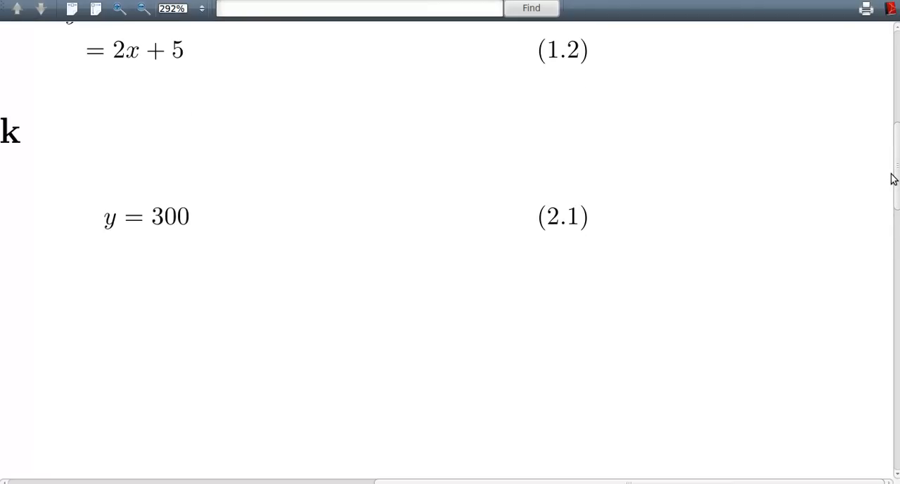
scroll(up, 3)
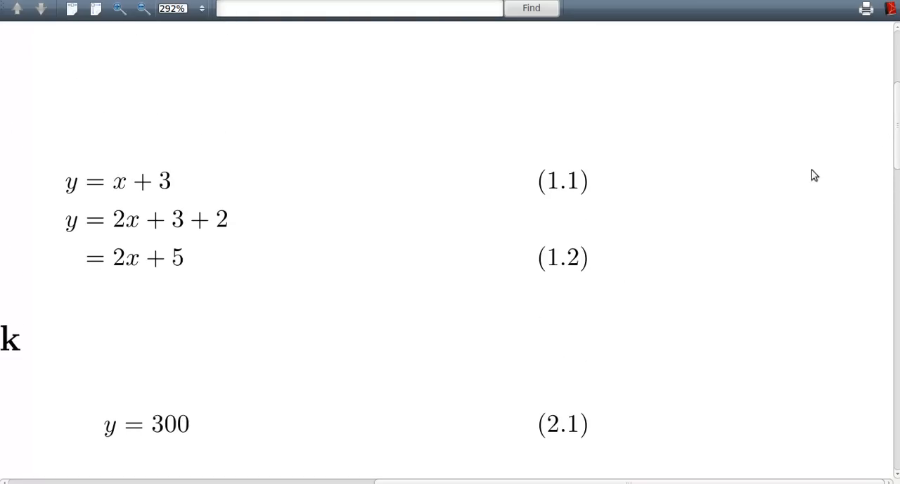
mouse_move(537, 429)
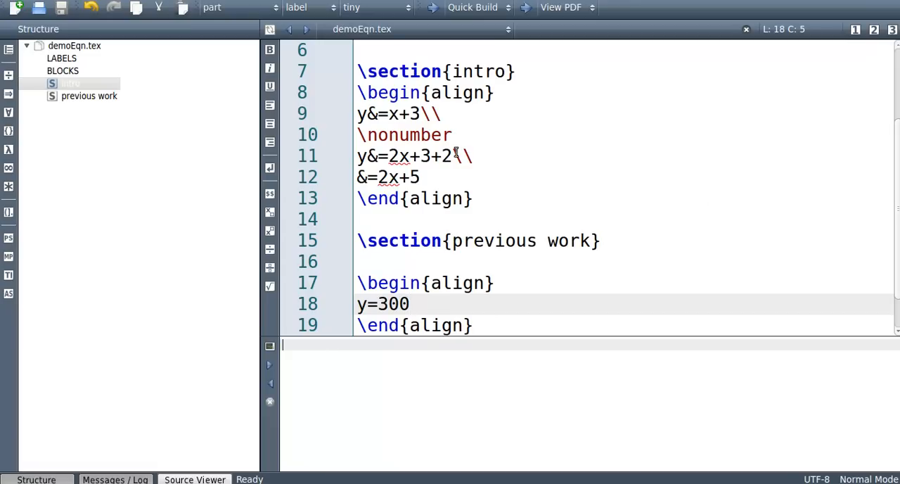
click(457, 156)
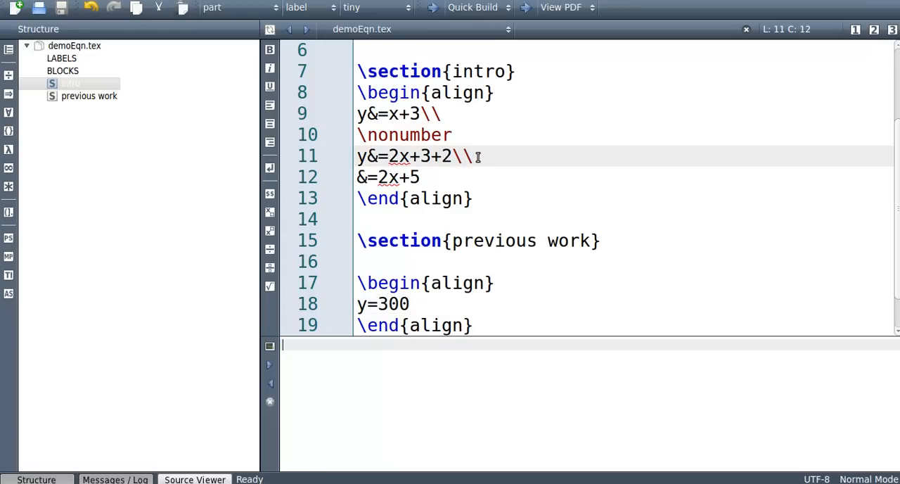